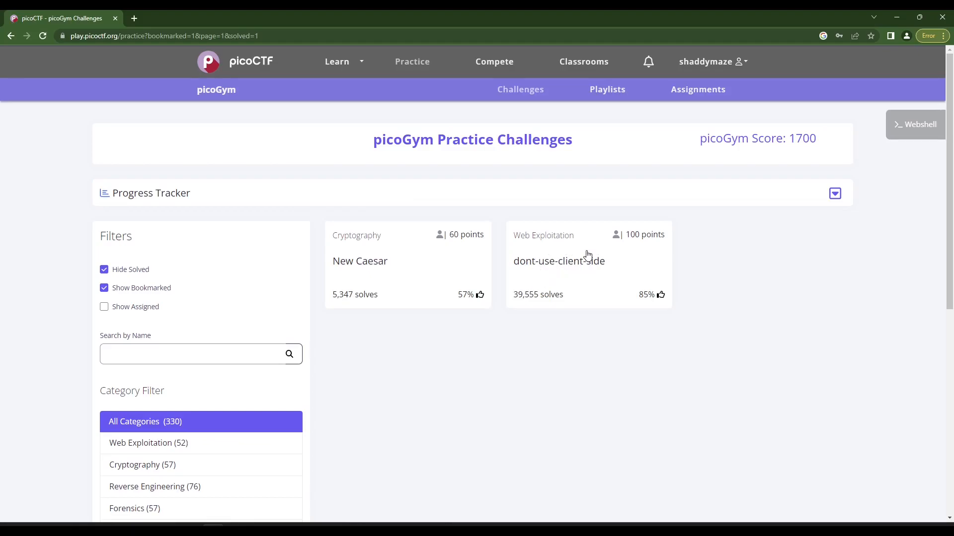
{"action": "mouse_move", "coordinate": [573, 273]}
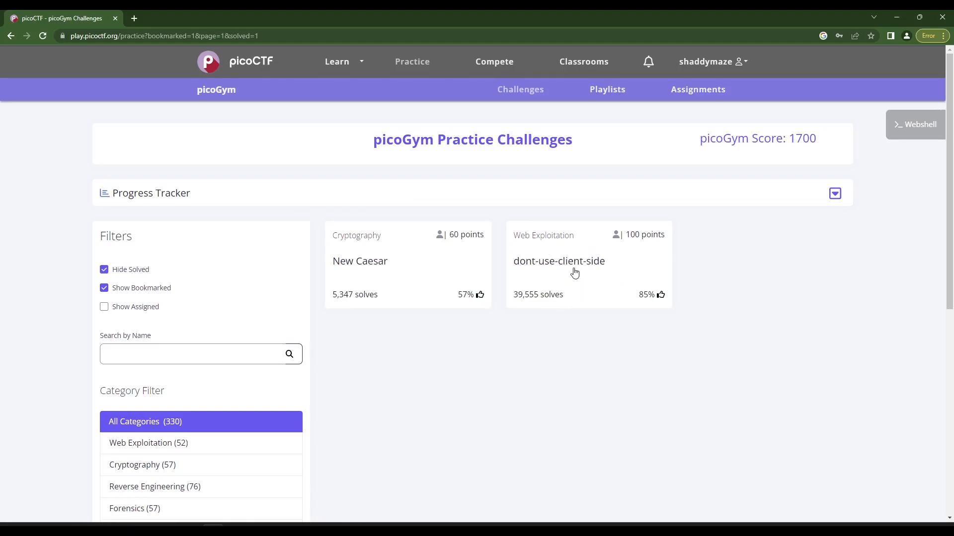
Open the dont-use-client-side challenge, reveal hint 1, and launch its login portal
{"action": "left_click", "coordinate": [558, 261]}
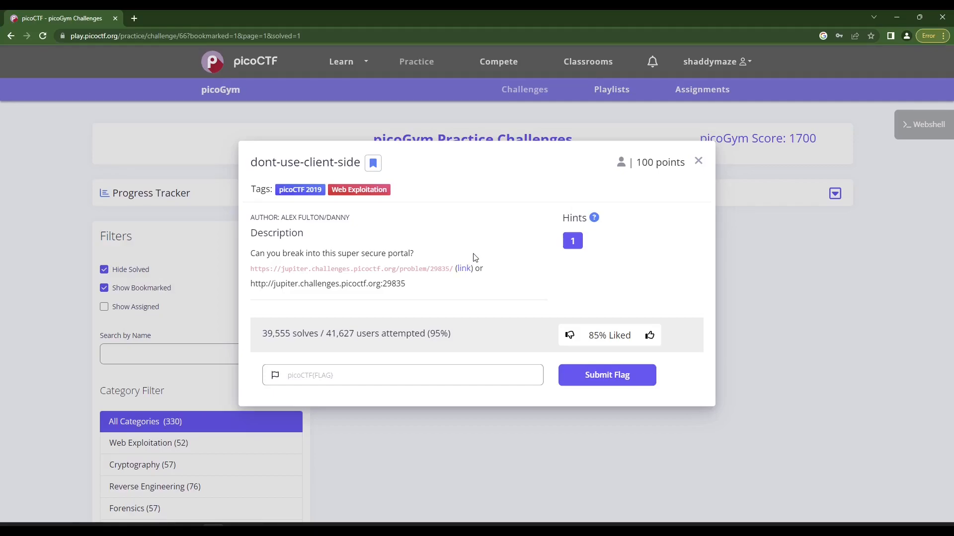
{"action": "left_click", "coordinate": [571, 240]}
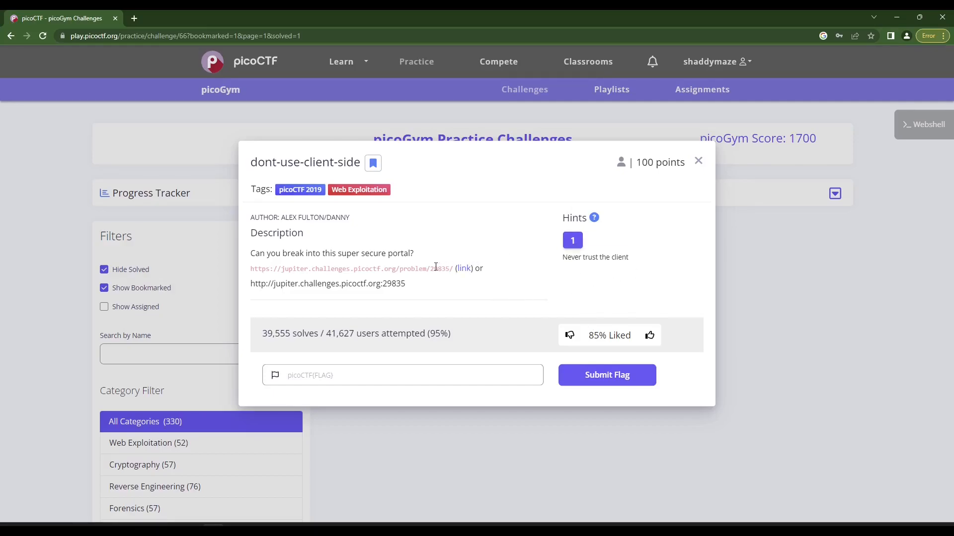
{"action": "left_click", "coordinate": [464, 268]}
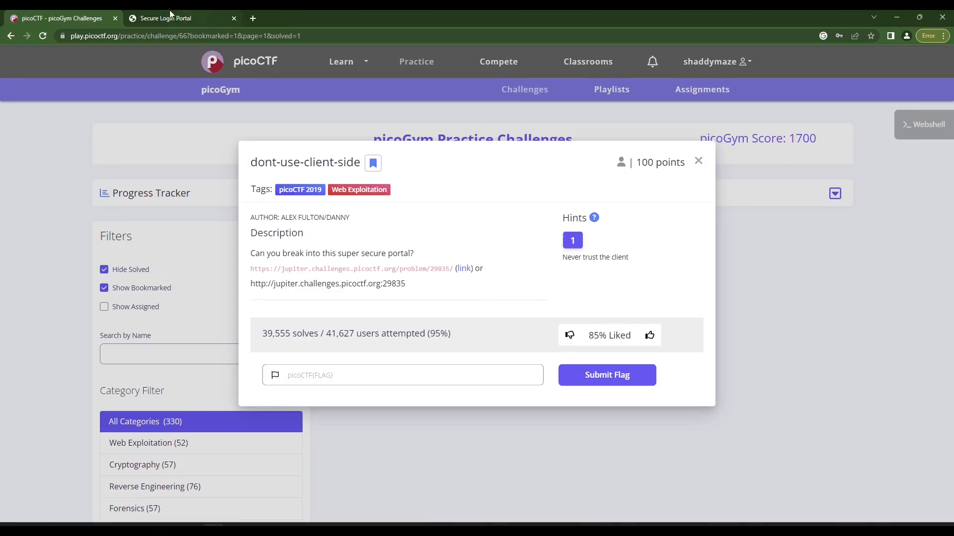
Zoom into the Secure Login Portal and submit a test password, getting 'Incorrect password'
{"action": "left_click", "coordinate": [183, 18]}
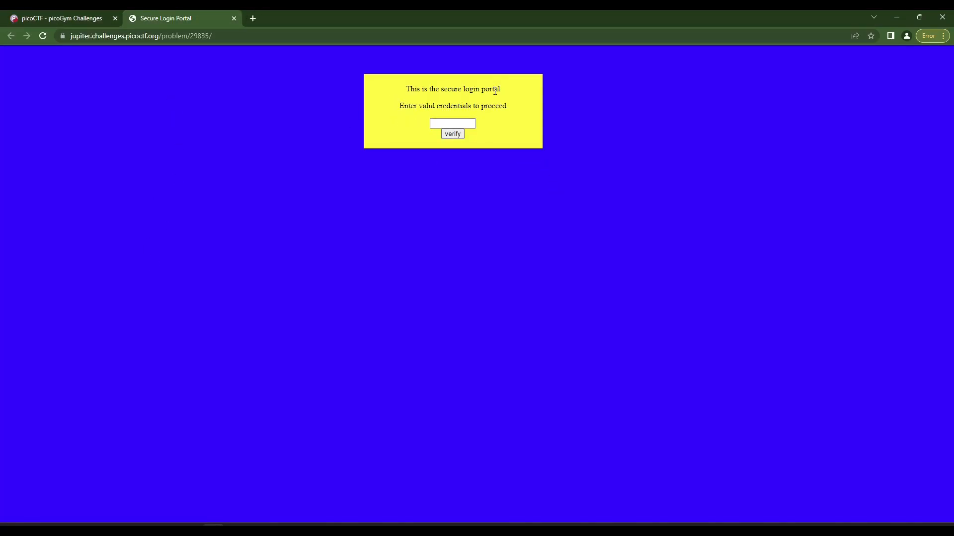
{"action": "key", "text": "ctrl+plus"}
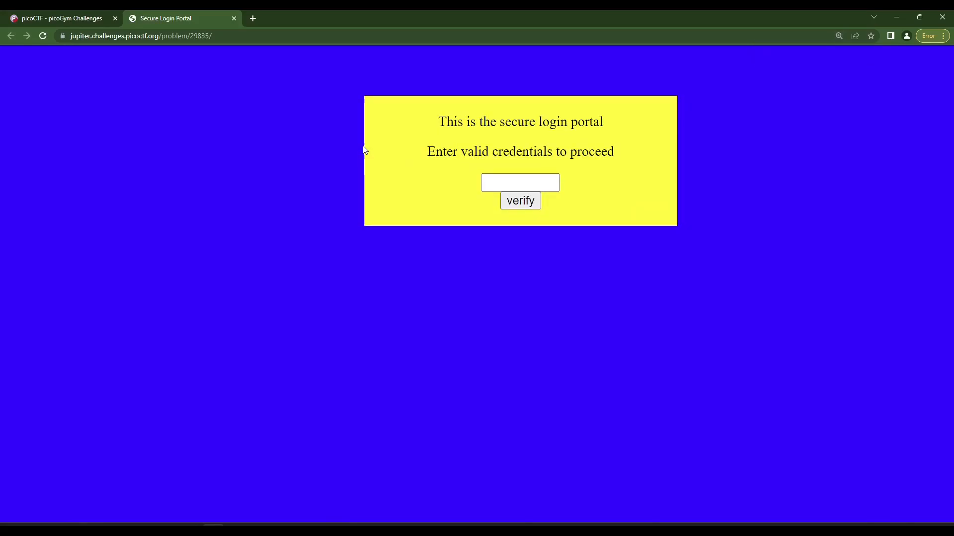
{"action": "left_click", "coordinate": [520, 183]}
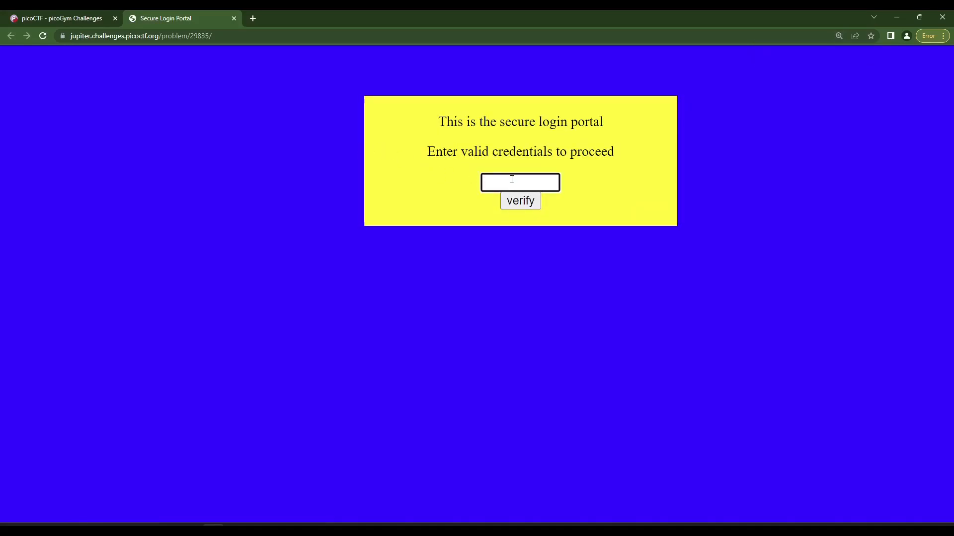
{"action": "left_click", "coordinate": [519, 201]}
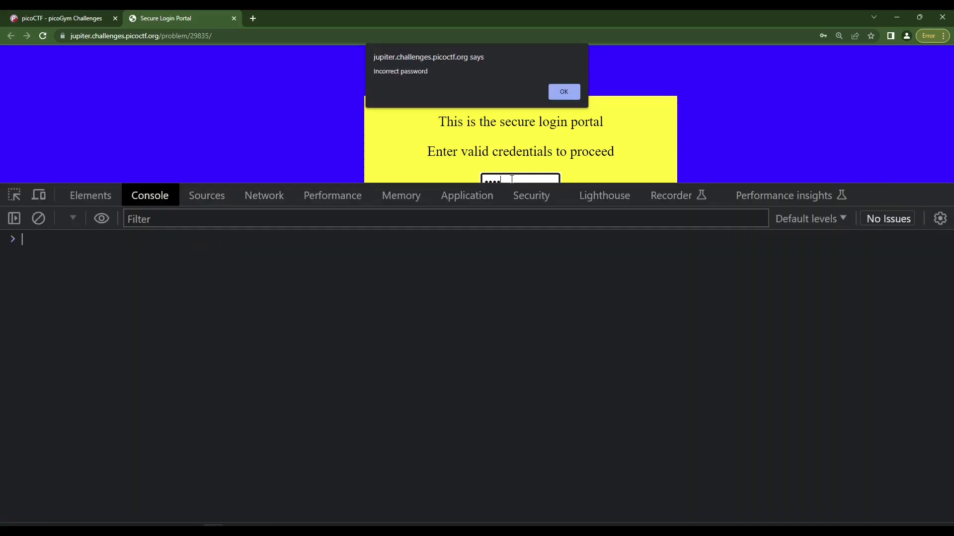
Read the verify() substring checks in the Elements tab and inspect the password input
{"action": "left_click", "coordinate": [90, 195]}
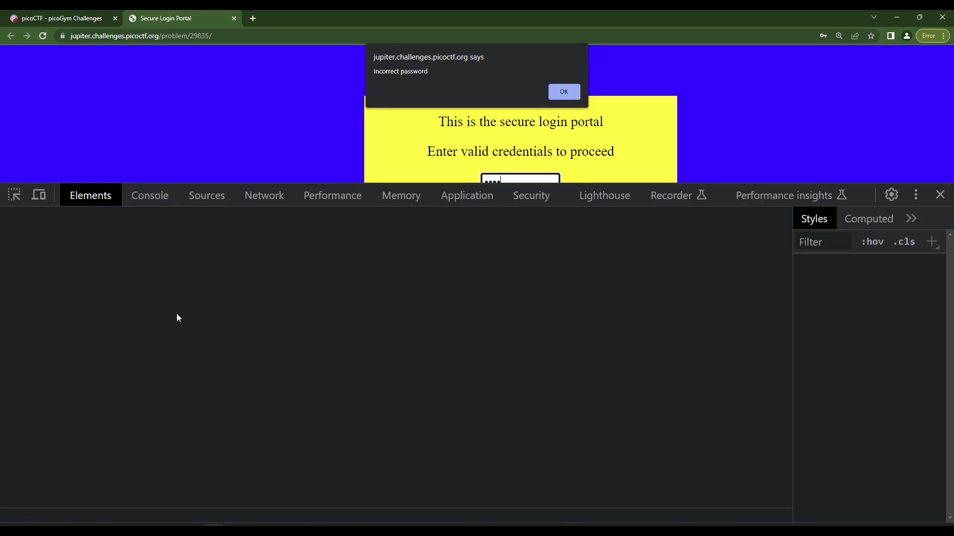
{"action": "left_click", "coordinate": [563, 92]}
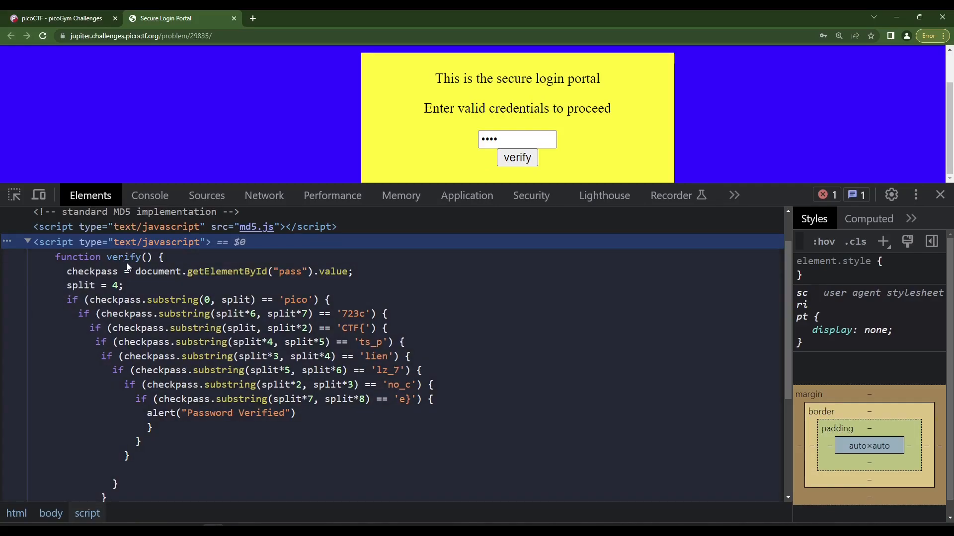
{"action": "scroll", "scroll_direction": "down", "scroll_amount": 3}
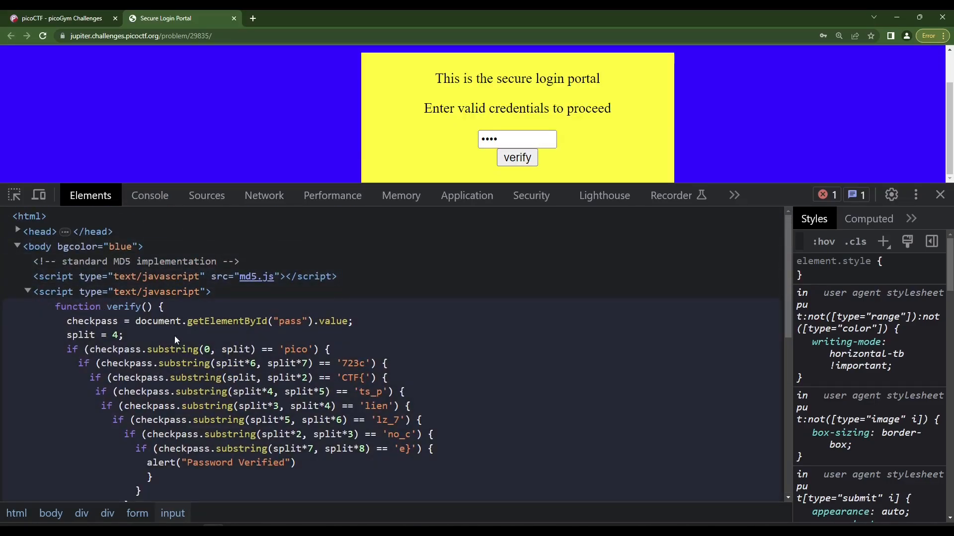
{"action": "mouse_move", "coordinate": [284, 336]}
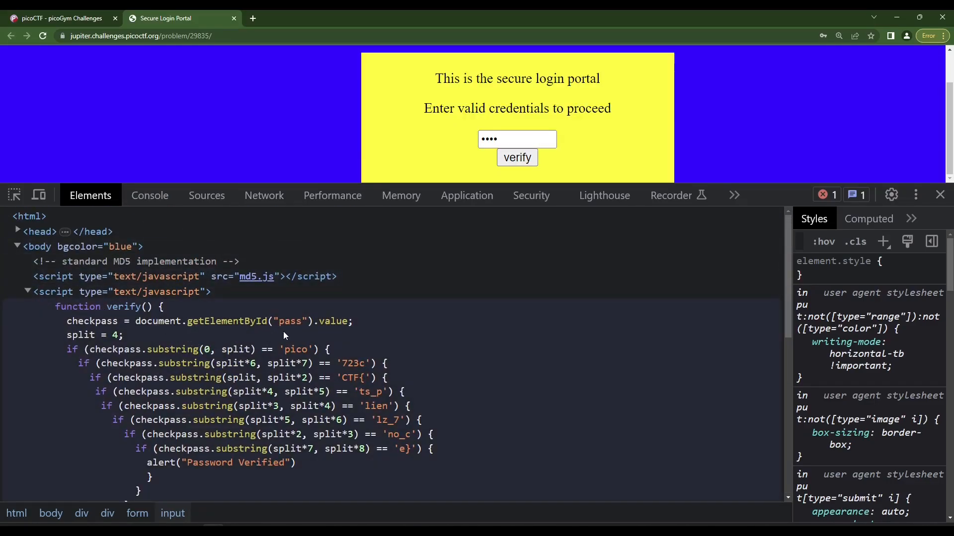
{"action": "mouse_move", "coordinate": [306, 326]}
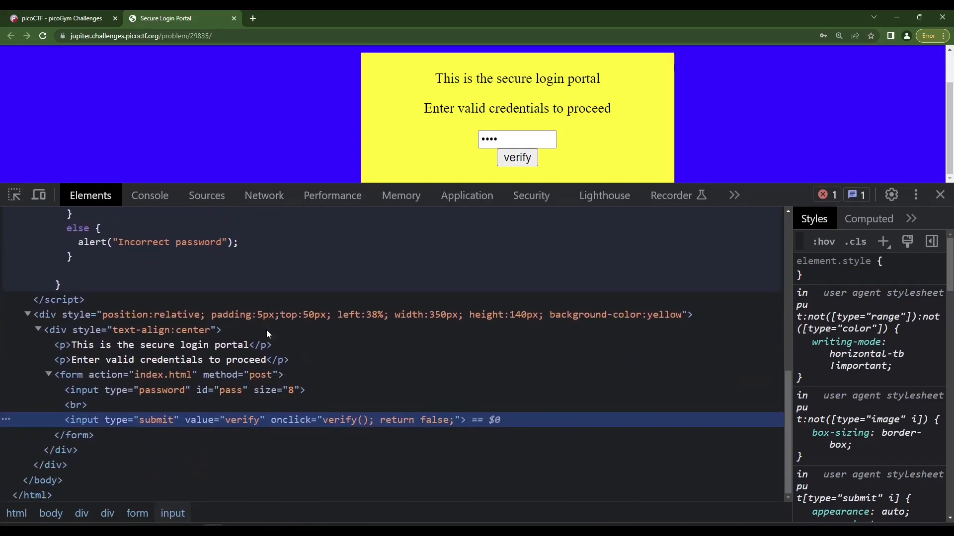
{"action": "left_click", "coordinate": [160, 390]}
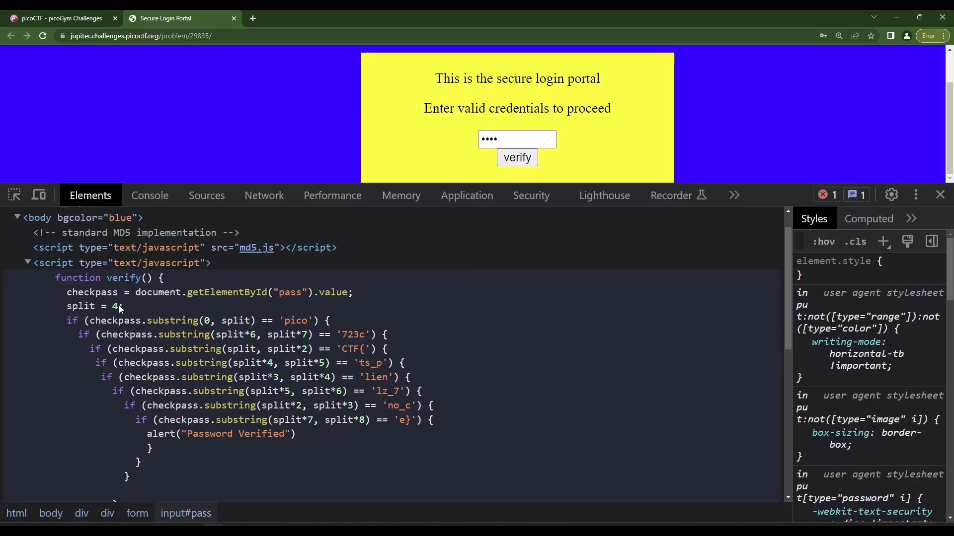
{"action": "mouse_move", "coordinate": [286, 328]}
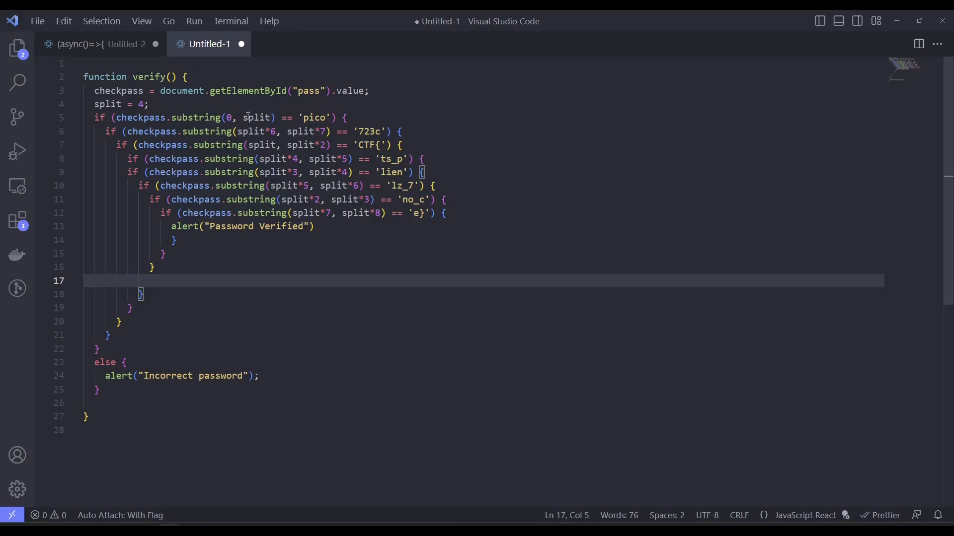
Select the split variable in the verify() code pasted into VS Code
{"action": "double_click", "coordinate": [139, 118]}
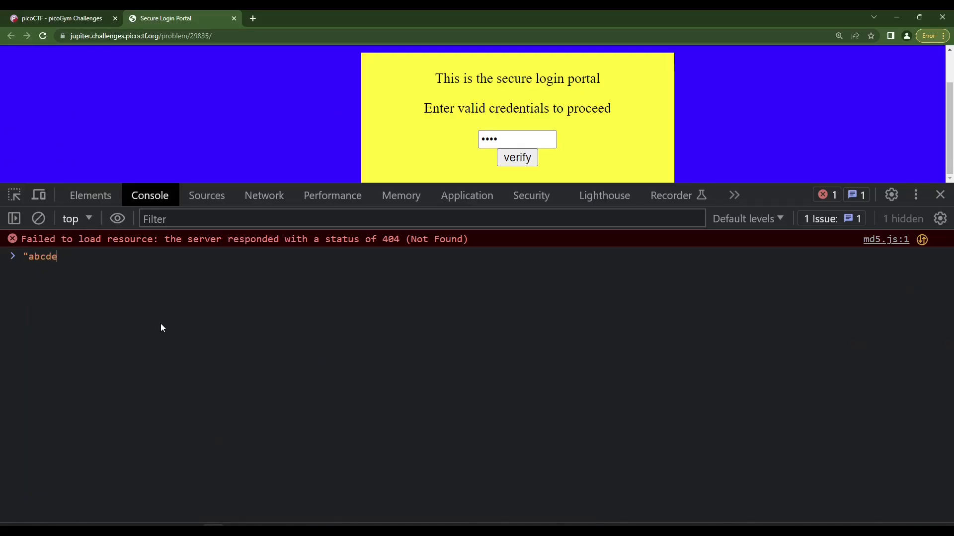
Run "abcdefg".substring(0,4) in the console to see how substring slices
{"action": "type", "text": "fg\"."}
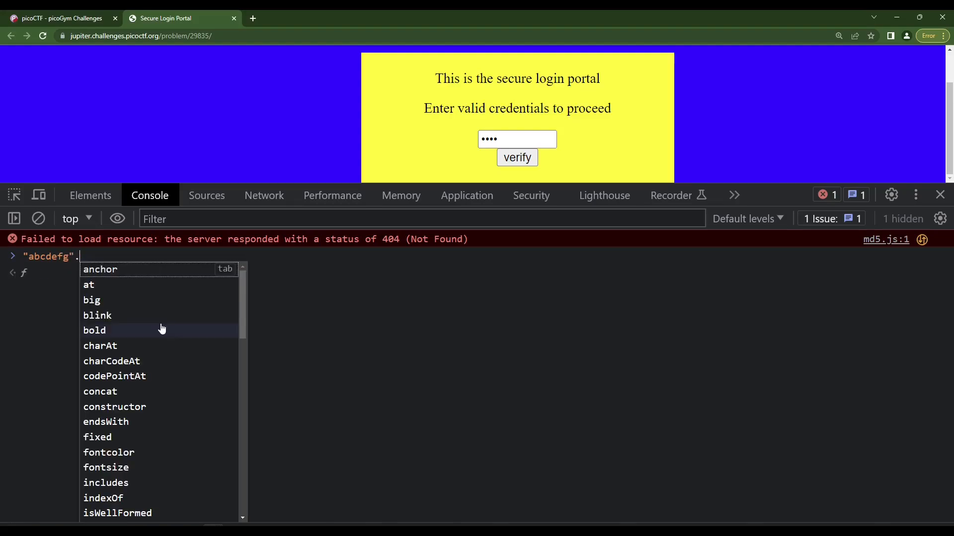
{"action": "type", "text": "substring(0,"}
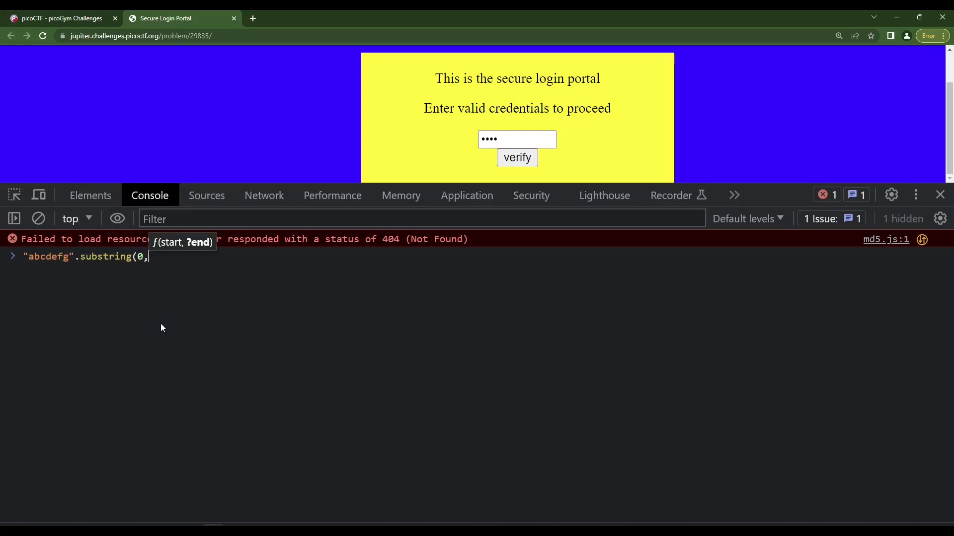
{"action": "key", "text": "Enter"}
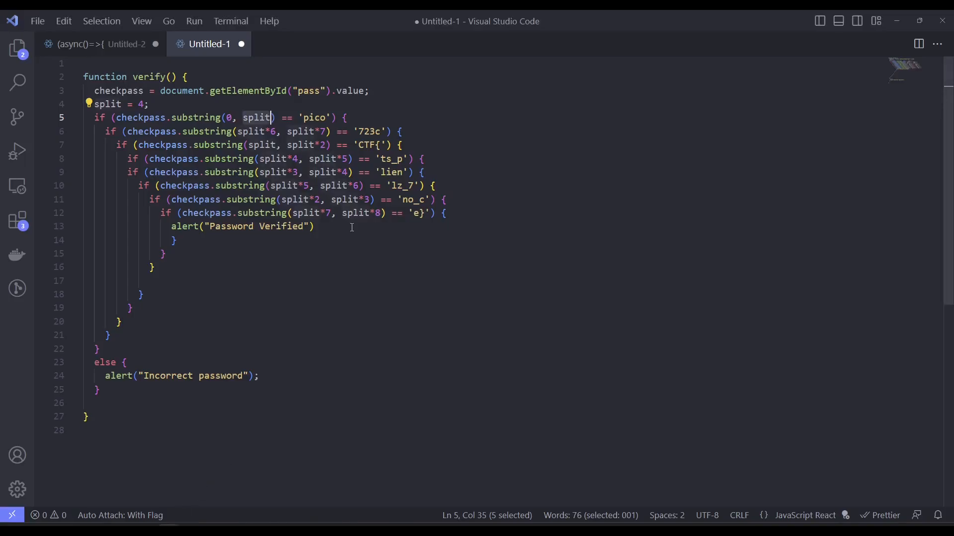
Find where split is used and start a line 28 comment with 'pico'
{"action": "double_click", "coordinate": [314, 117]}
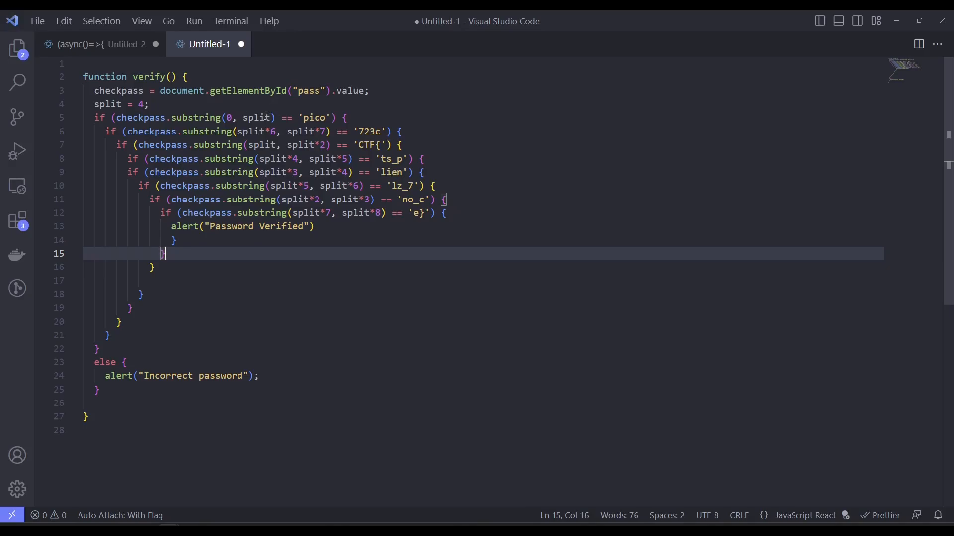
{"action": "double_click", "coordinate": [314, 117]}
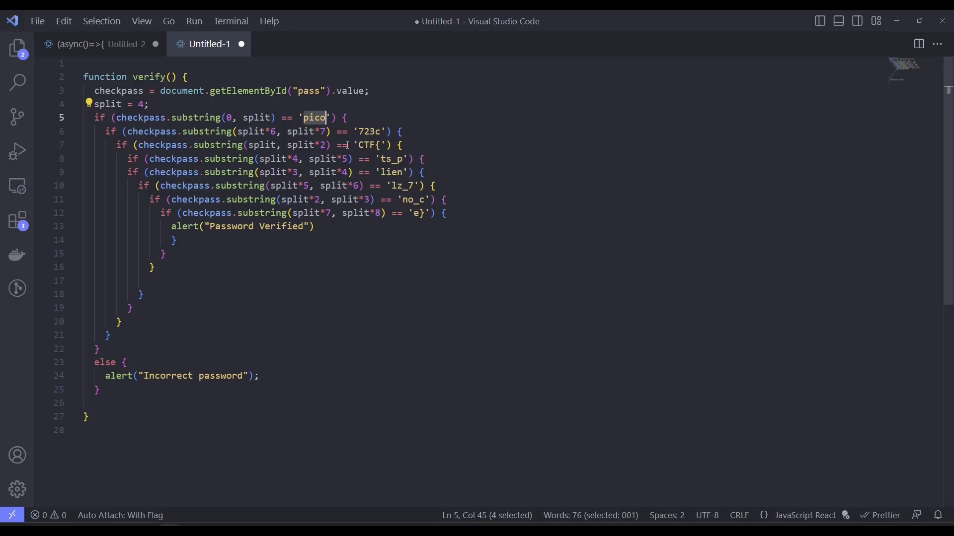
{"action": "mouse_move", "coordinate": [228, 118]}
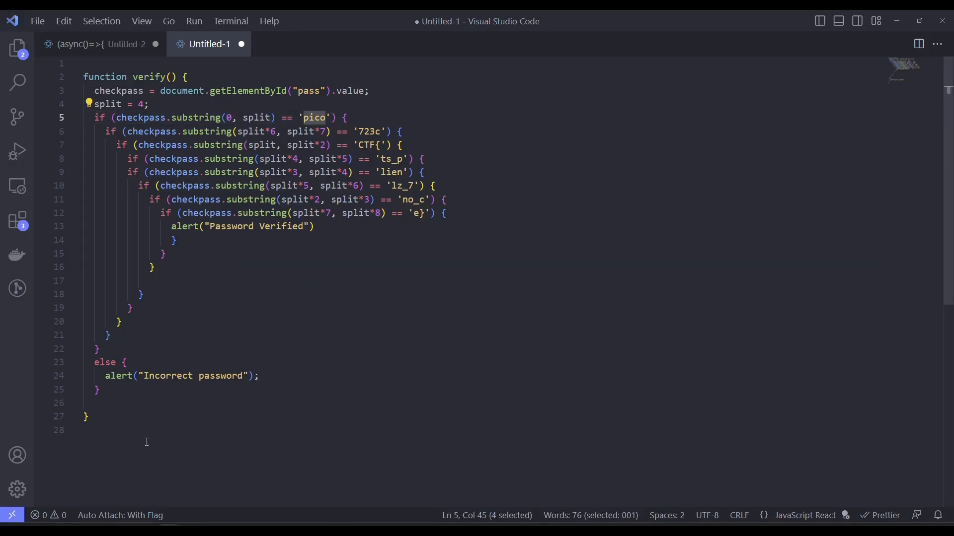
{"action": "type", "text": "// pico"}
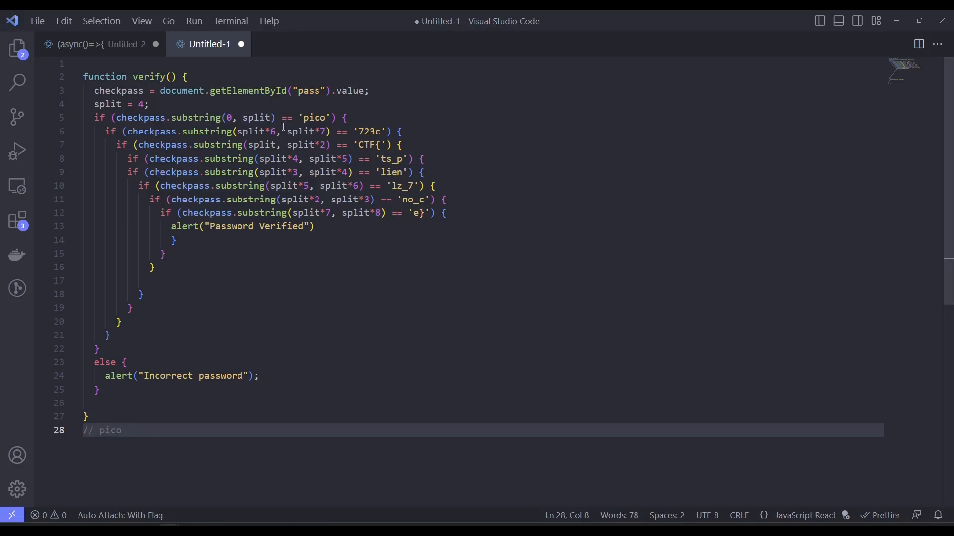
Complete the comment with the remaining fragments, spelling picoCTF{no_clients_plz_7723ce}
{"action": "double_click", "coordinate": [261, 145]}
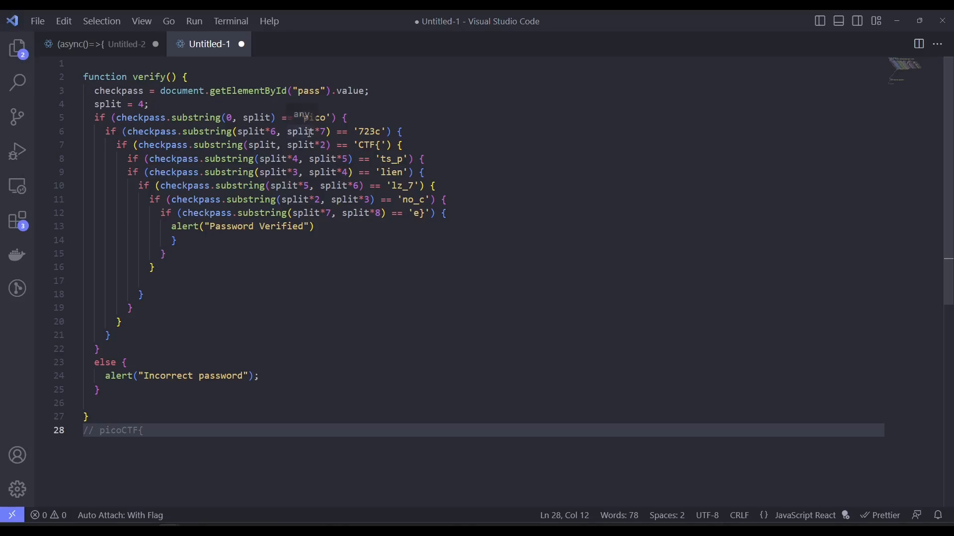
{"action": "type", "text": "no_clien"}
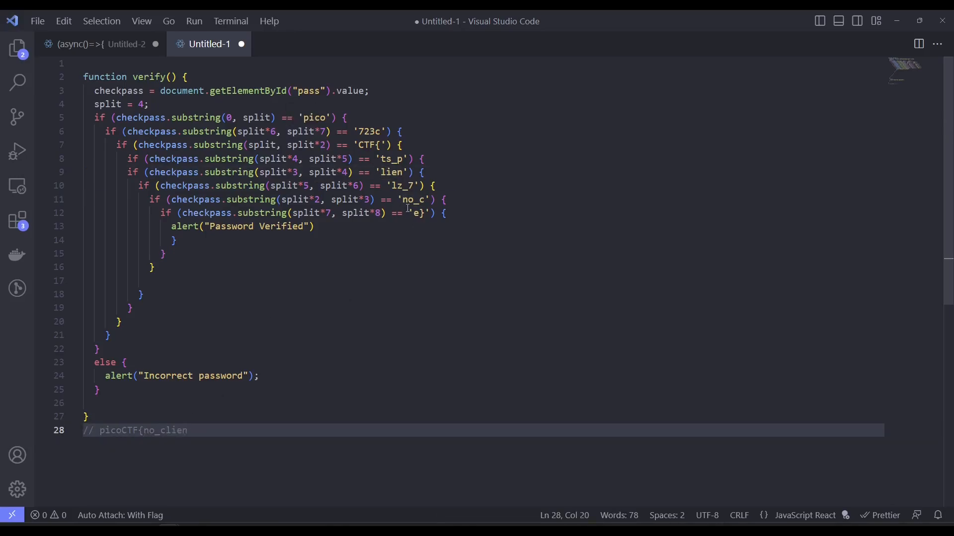
{"action": "type", "text": "ts_plz_7723ce}"}
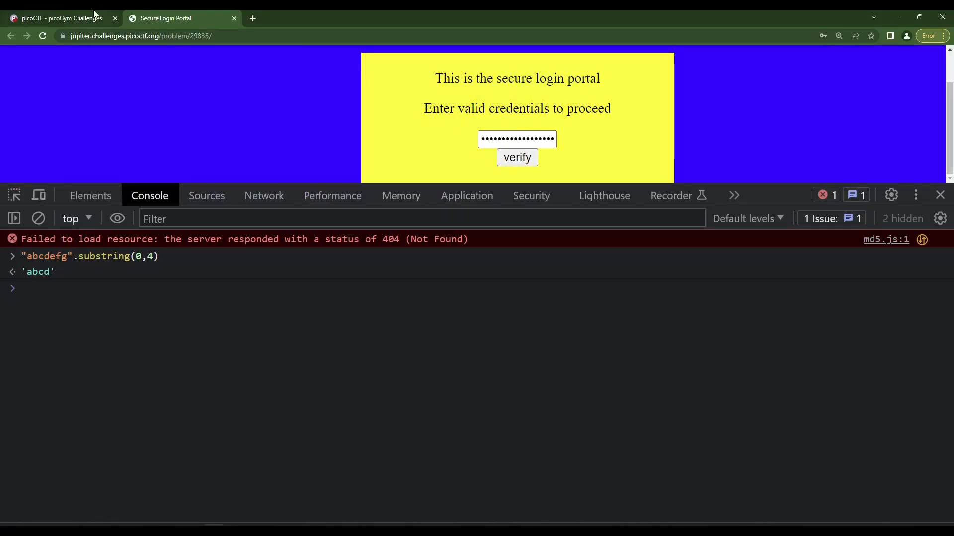
{"action": "left_click", "coordinate": [57, 18]}
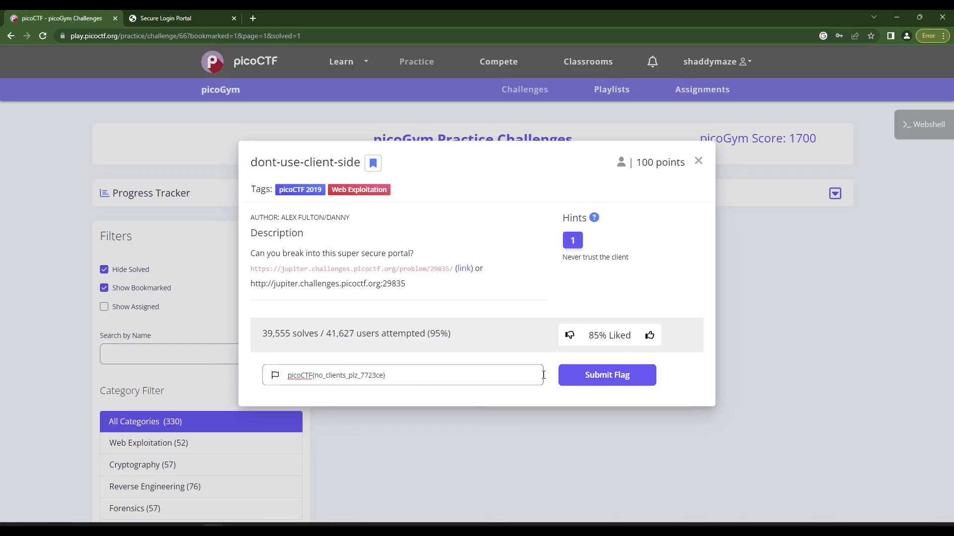
{"action": "left_click", "coordinate": [698, 161]}
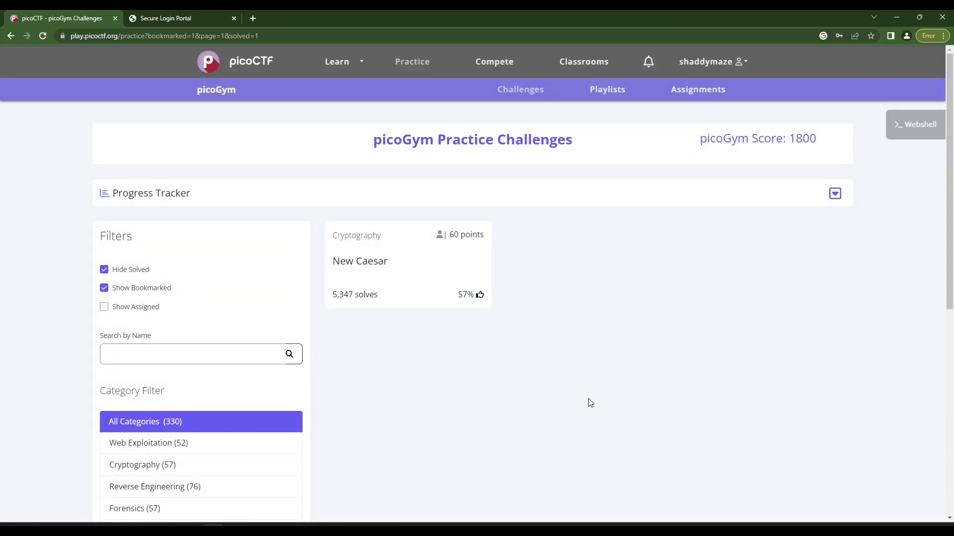